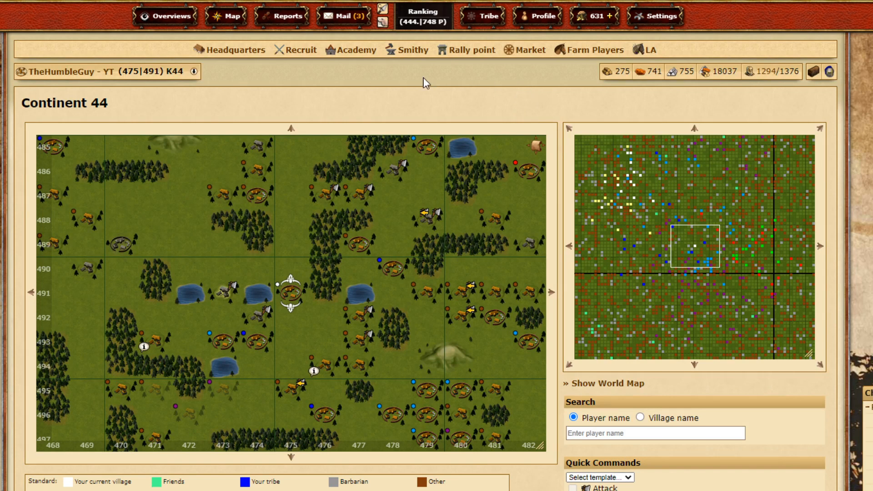
# Open the Settings menu and go to the Game options page.
pyautogui.click(660, 15)
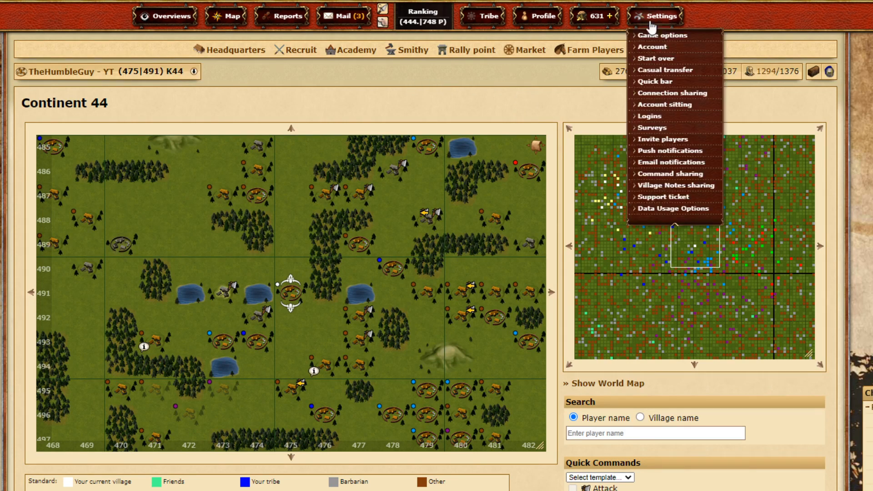
pyautogui.click(661, 16)
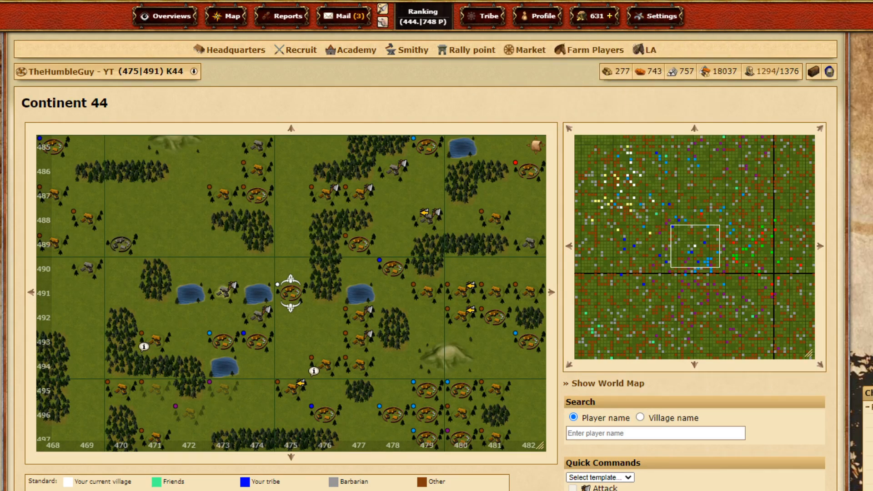
pyautogui.click(657, 15)
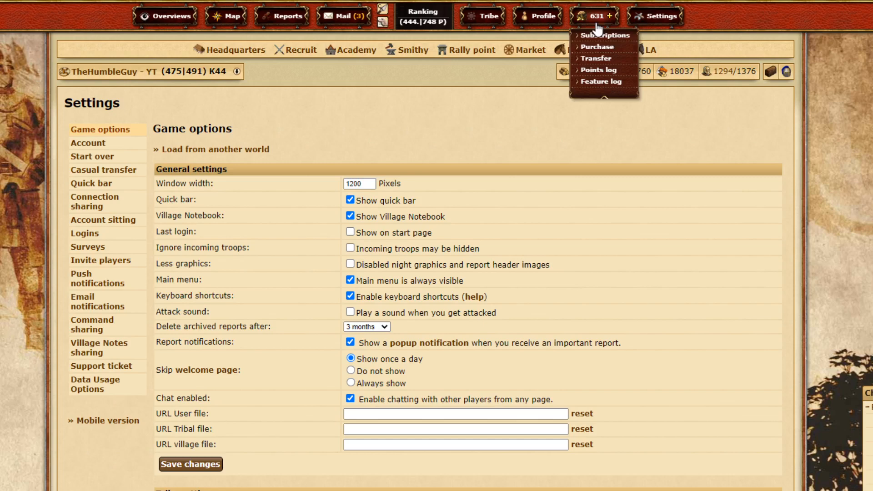
# Go to Quick bar settings and bring up the Add new Link form.
pyautogui.click(658, 15)
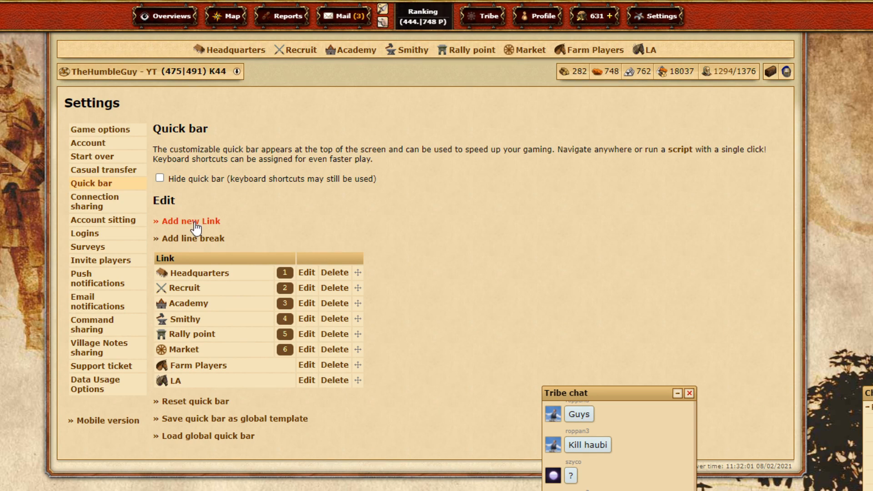
pyautogui.rightClick(327, 201)
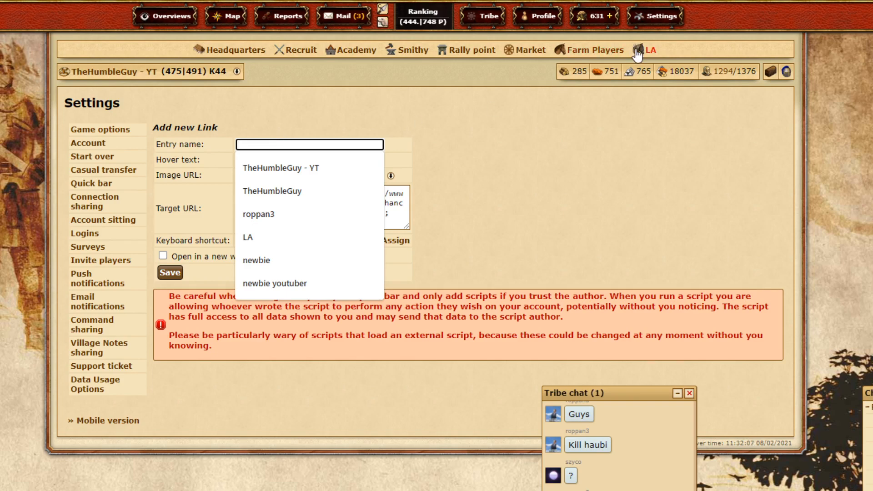
pyautogui.moveTo(324, 125)
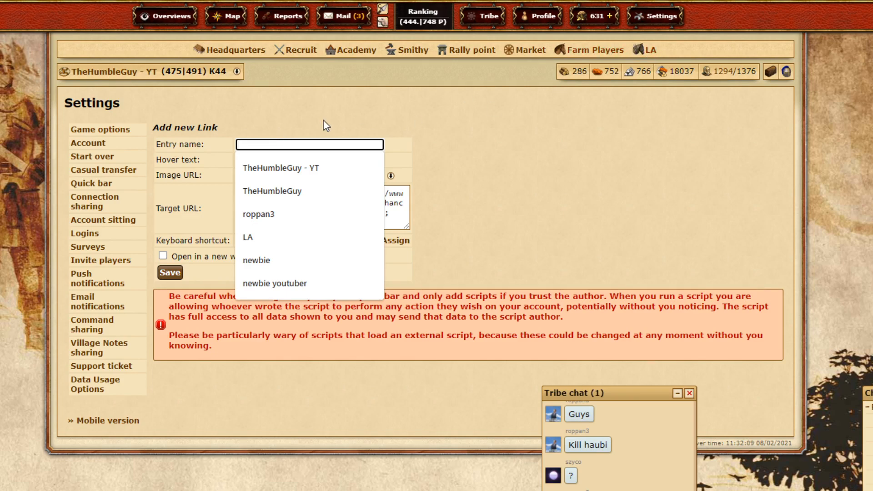
# Save a quick bar link named LA targeting the laEnhancer script.
pyautogui.click(248, 238)
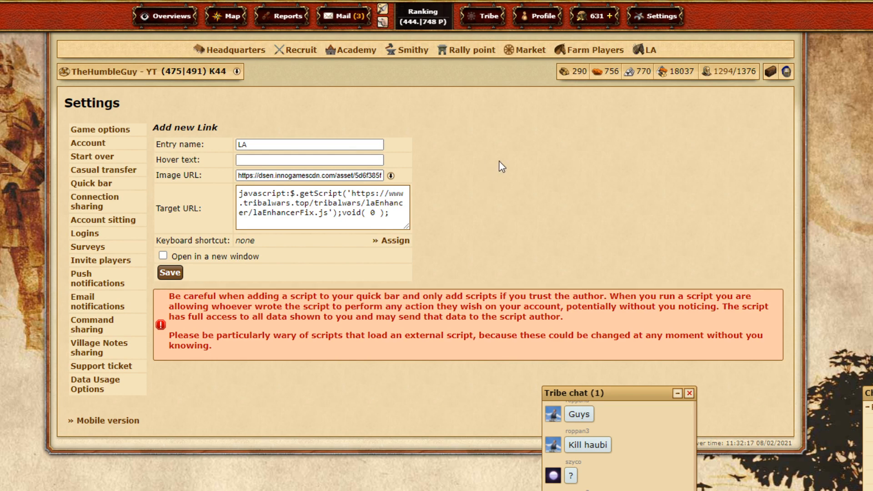
pyautogui.click(347, 16)
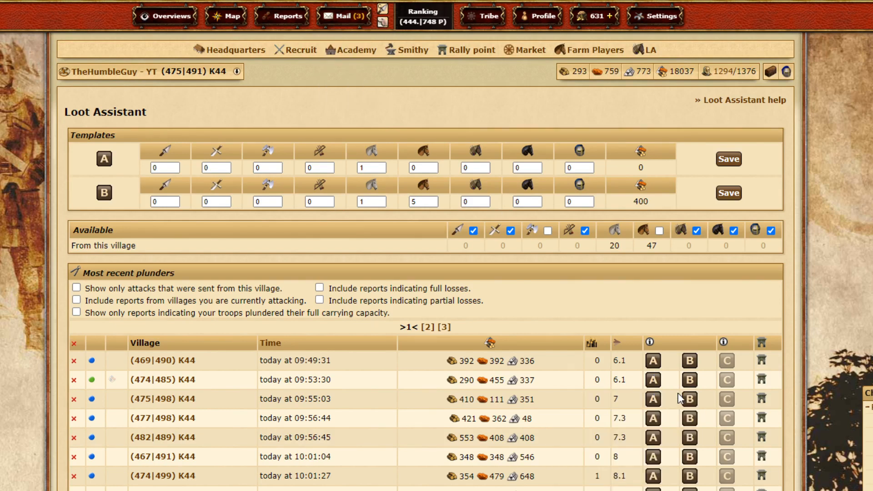
pyautogui.moveTo(451, 145)
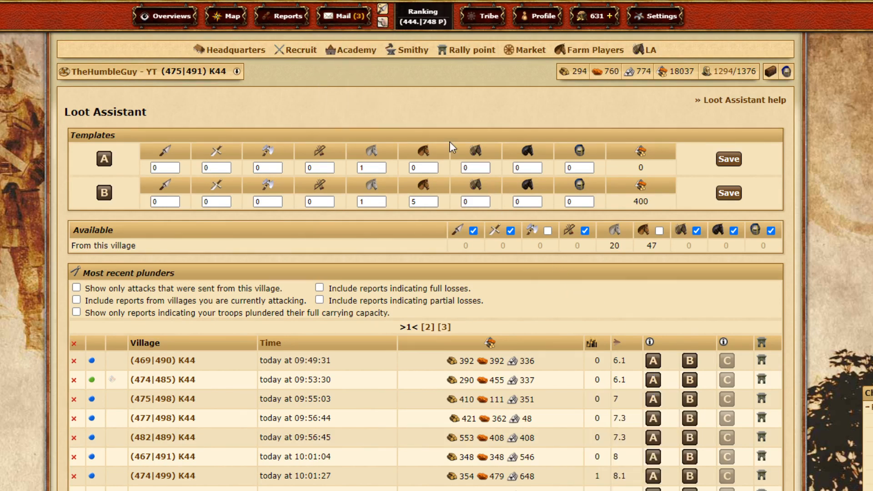
pyautogui.moveTo(645, 52)
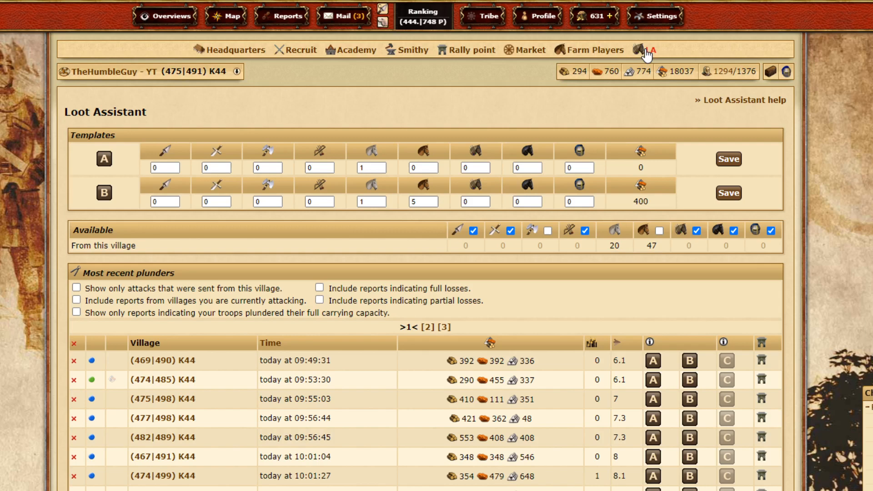
# Run the LA quick bar link to load the LA Enhancer 1.12 panel.
pyautogui.click(645, 48)
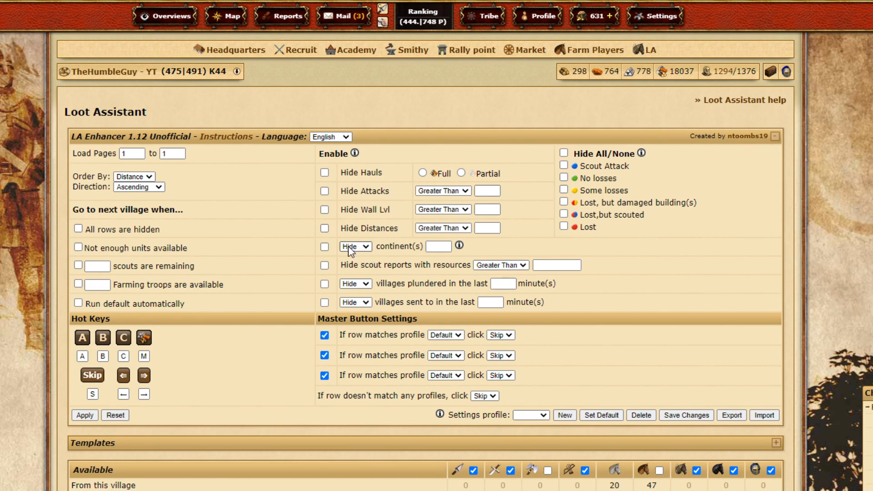
pyautogui.moveTo(255, 265)
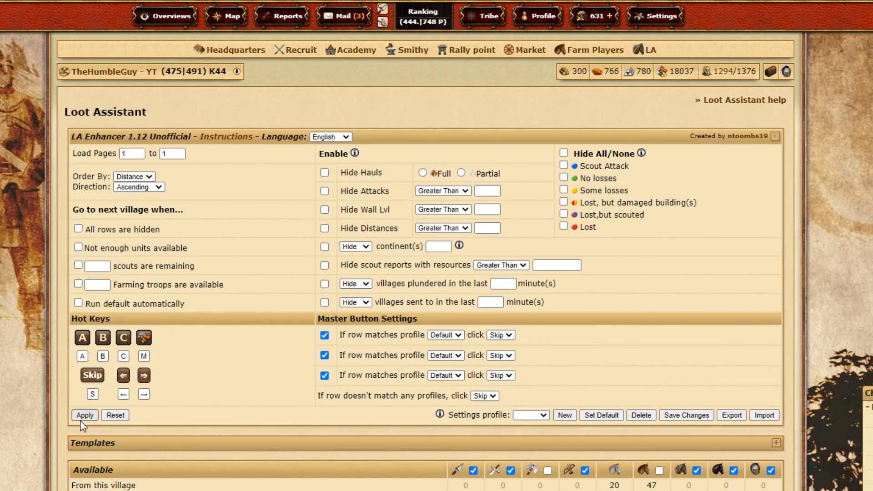
# Apply the LA Enhancer settings to number the plunder list rows.
pyautogui.click(84, 415)
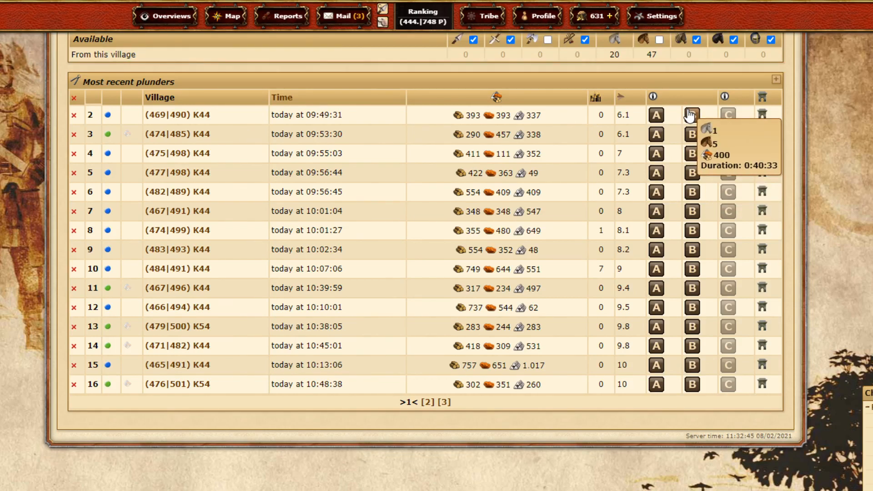
pyautogui.moveTo(348, 112)
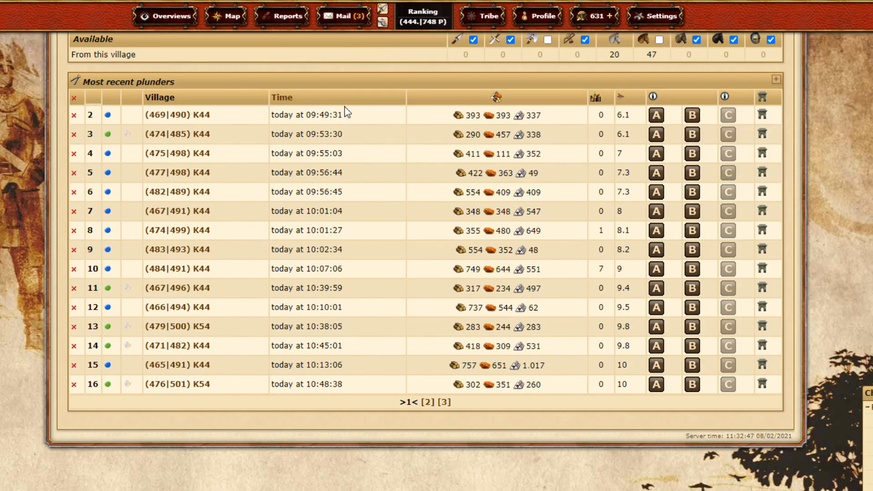
pyautogui.moveTo(692, 115)
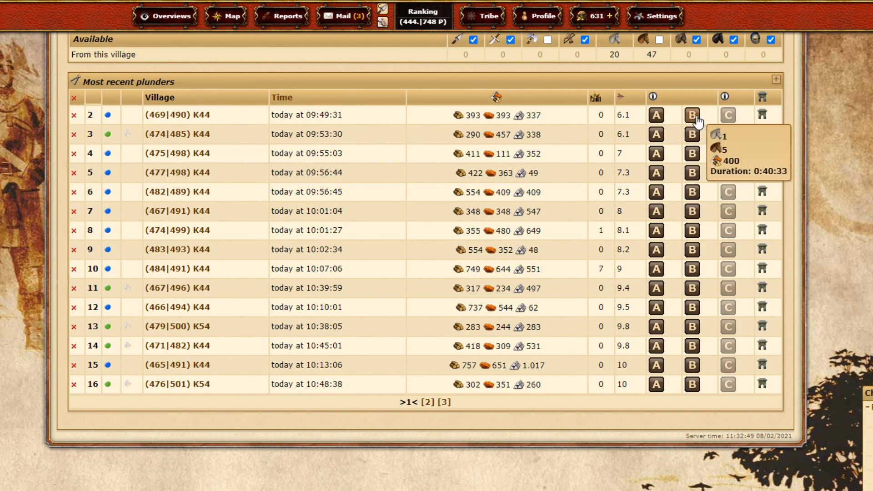
pyautogui.moveTo(808, 123)
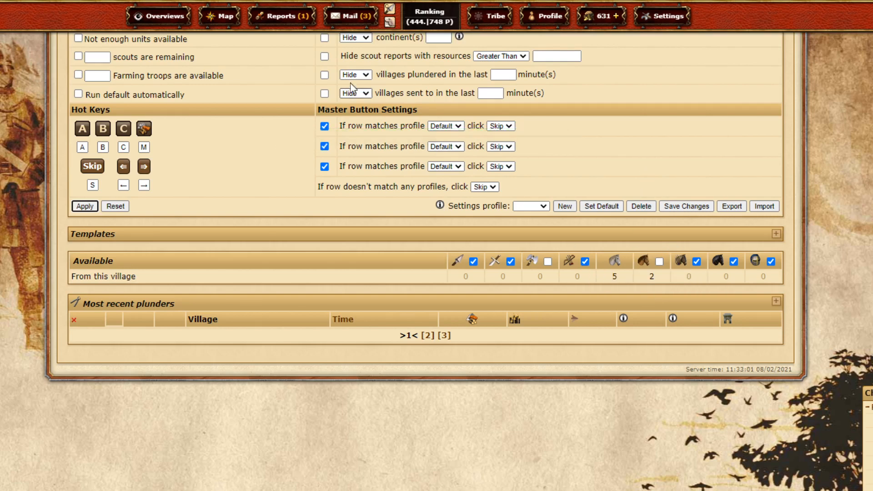
pyautogui.click(221, 16)
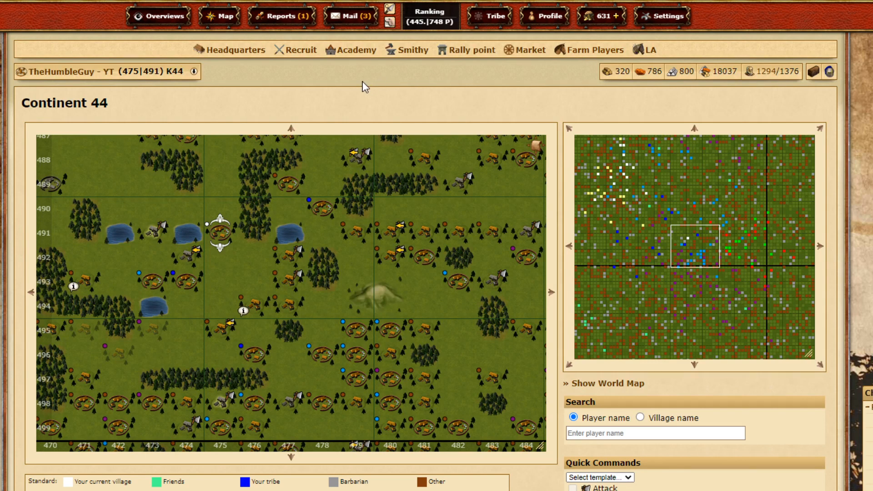
pyautogui.moveTo(590, 54)
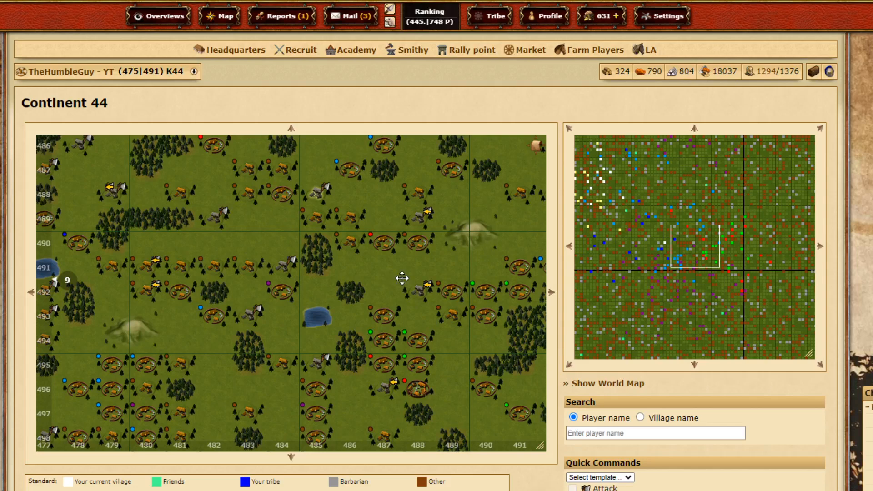
pyautogui.scroll(-3)
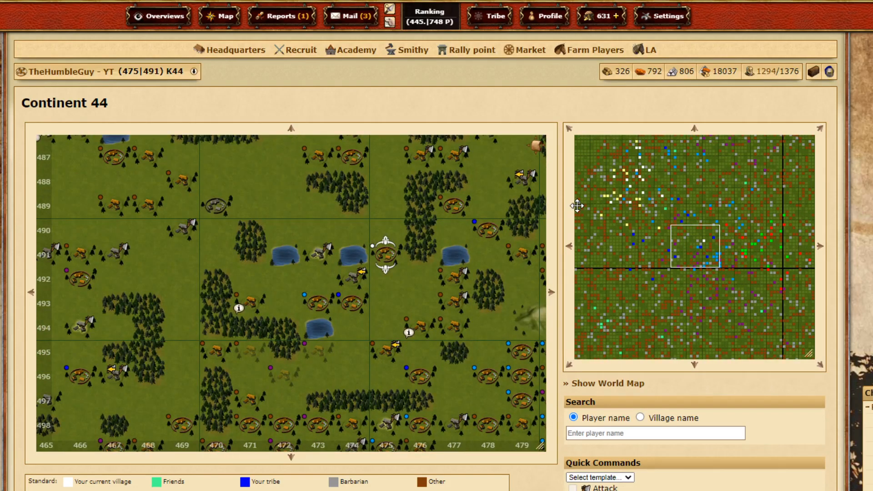
pyautogui.moveTo(370, 193)
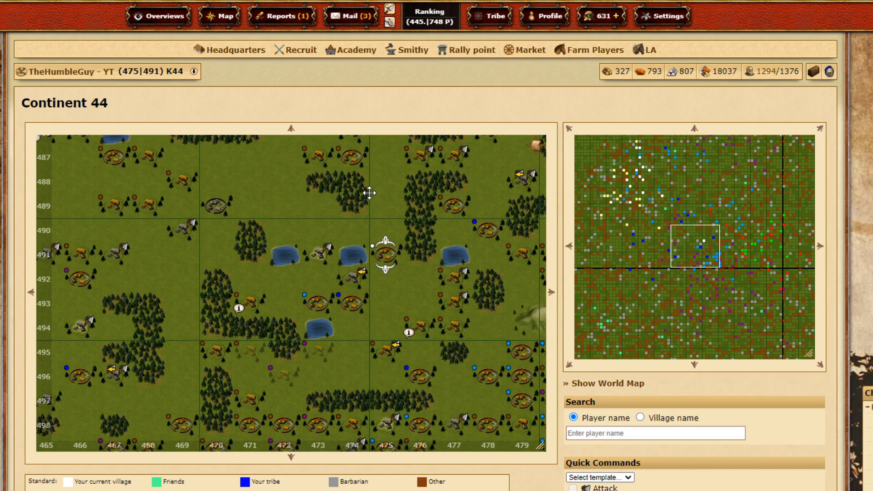
pyautogui.moveTo(300, 196)
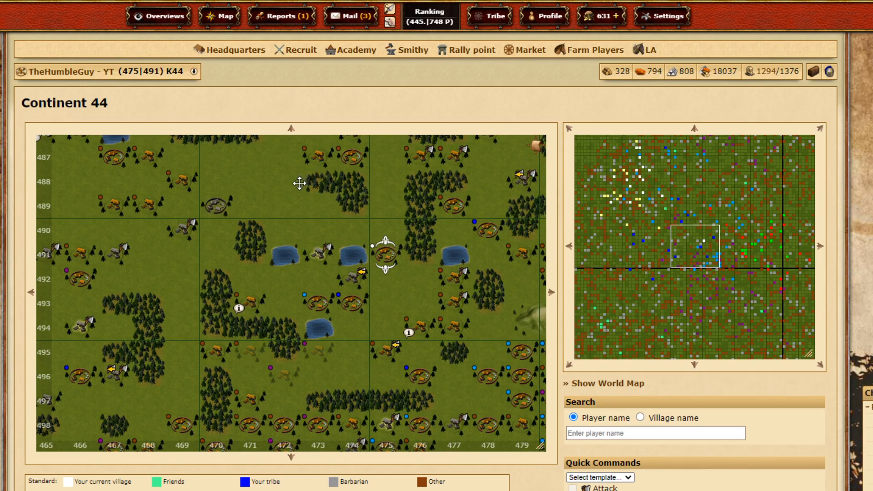
pyautogui.moveTo(356, 99)
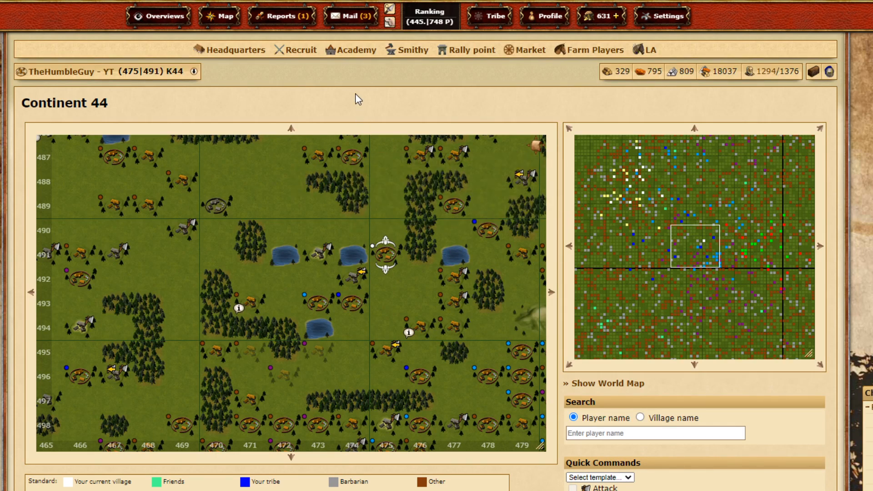